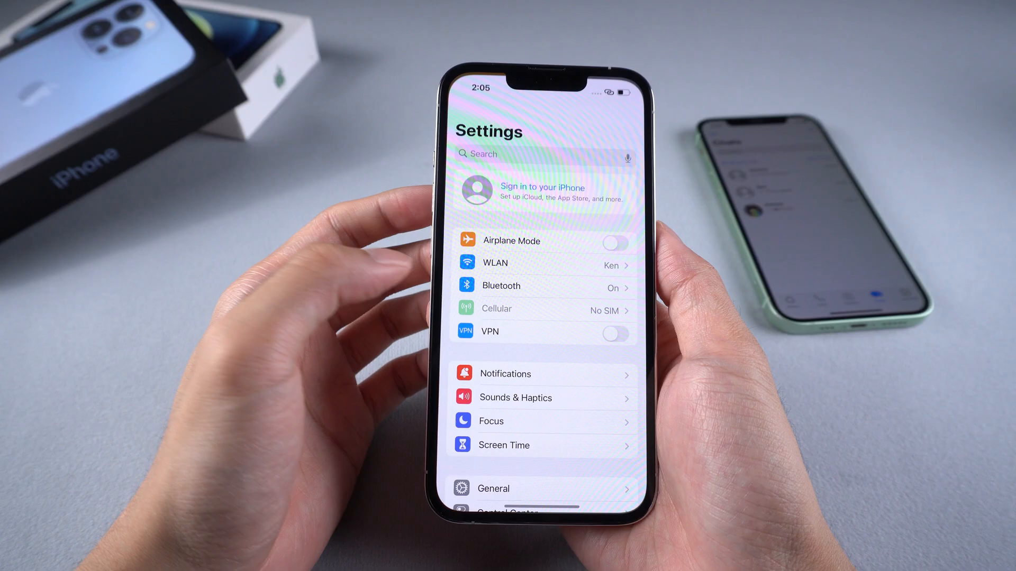
Agree to the Tenorshare cookie notice and scroll down to the Free Download section
left_click(493, 488)
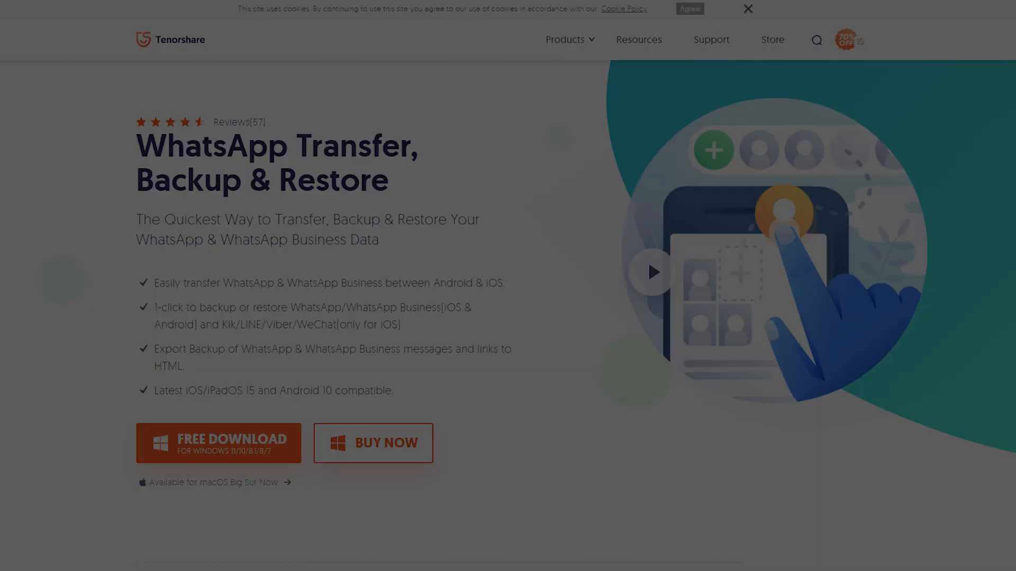
left_click(689, 8)
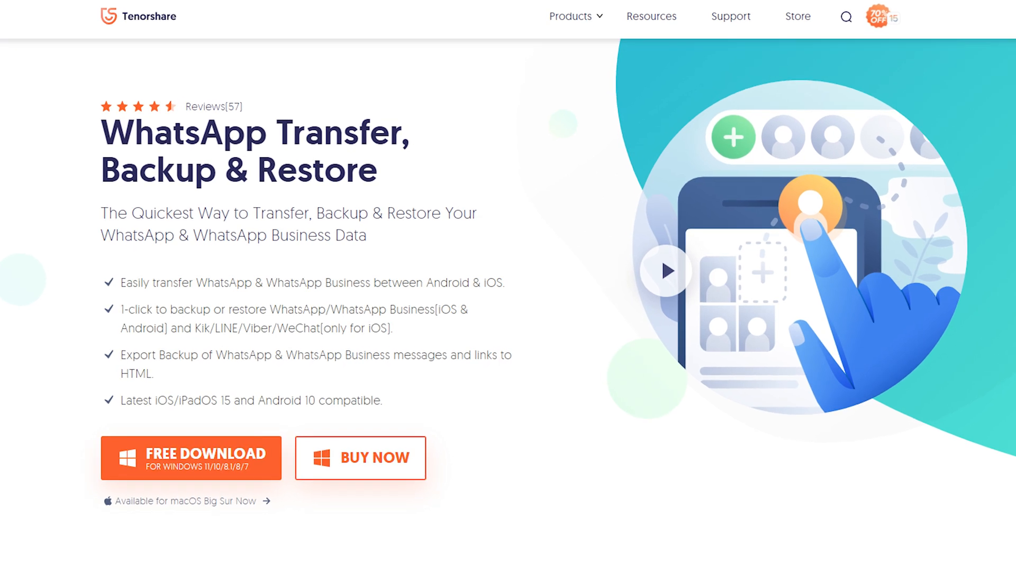
scroll("down", 3)
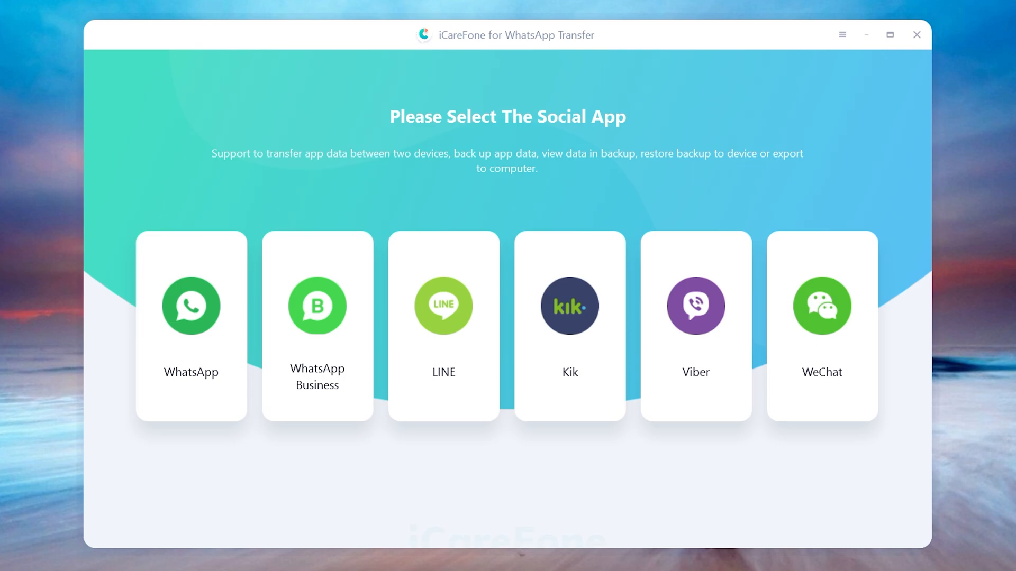
Choose WhatsApp, with iPhone 12 as source and iPhone 13 Pro as destination
left_click(190, 306)
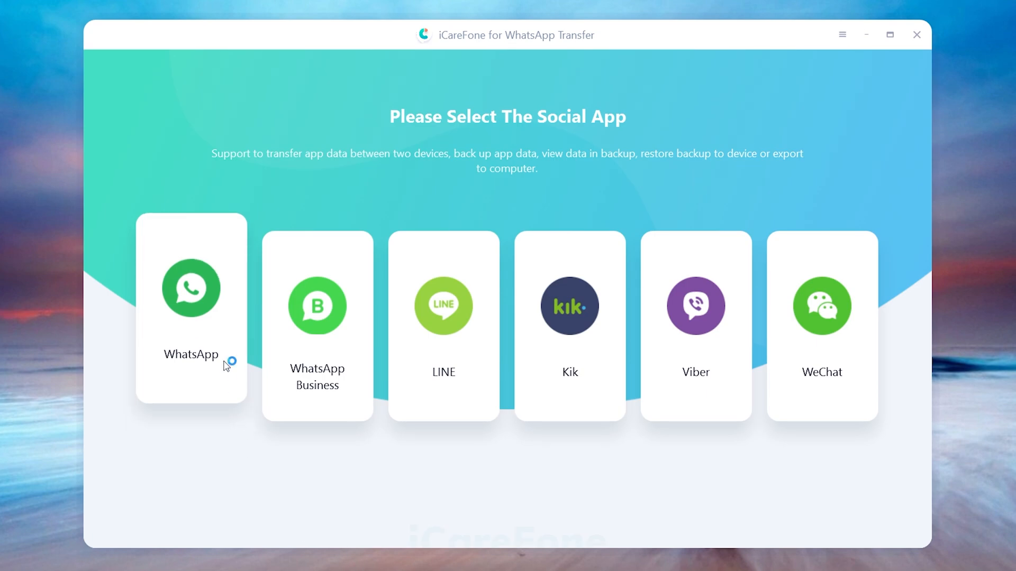
left_click(190, 305)
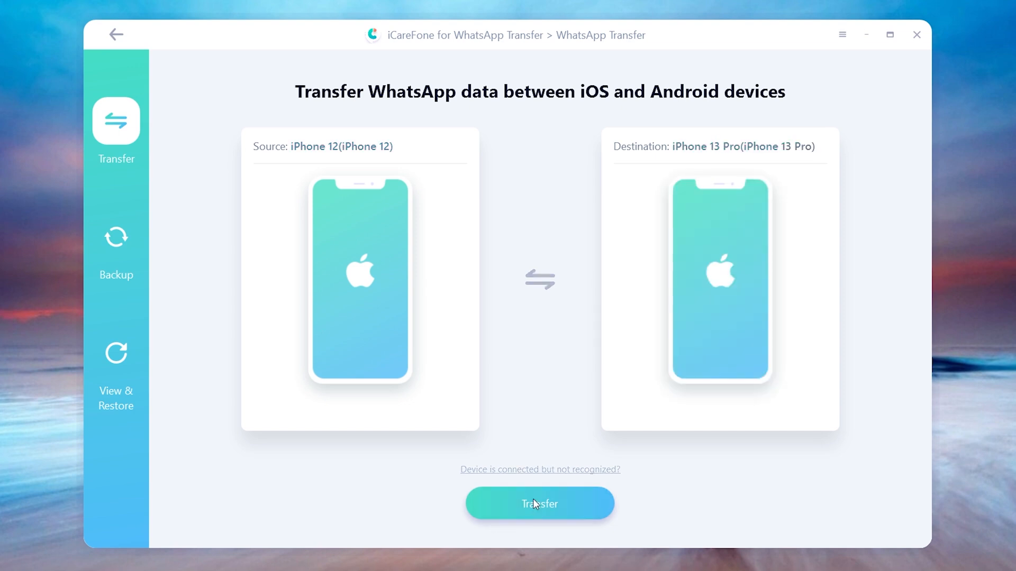
Start the WhatsApp transfer and accept overwriting the iPhone 13 Pro's WhatsApp data
left_click(539, 503)
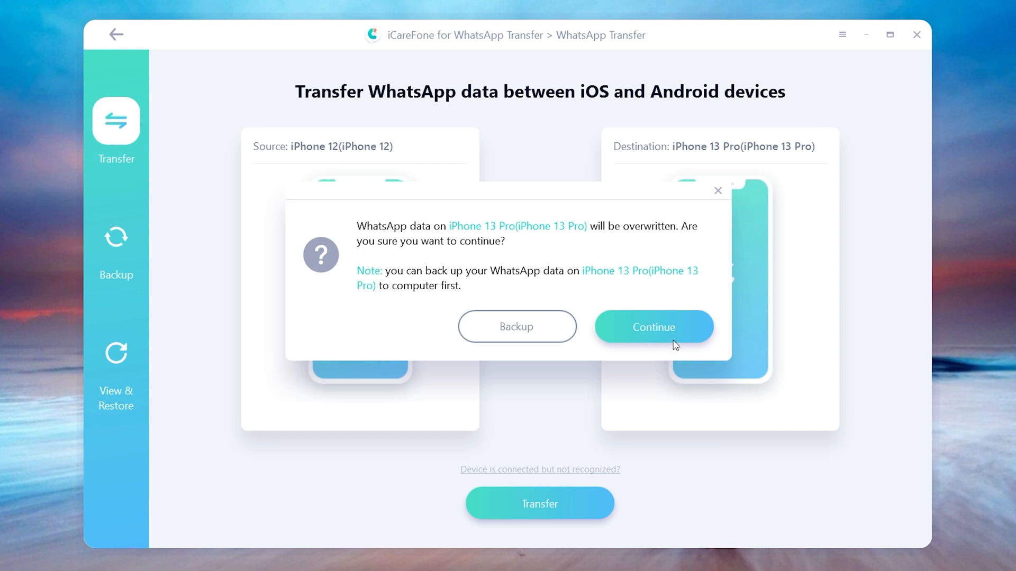
left_click(653, 327)
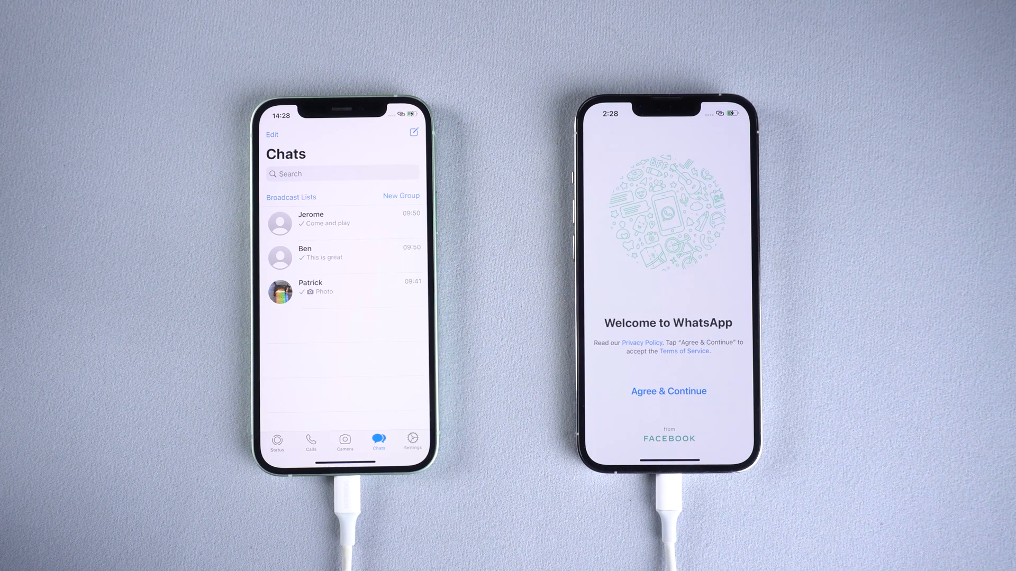
Accept WhatsApp's terms on the iPhone 13 Pro and enter the phone number for verification
left_click(667, 392)
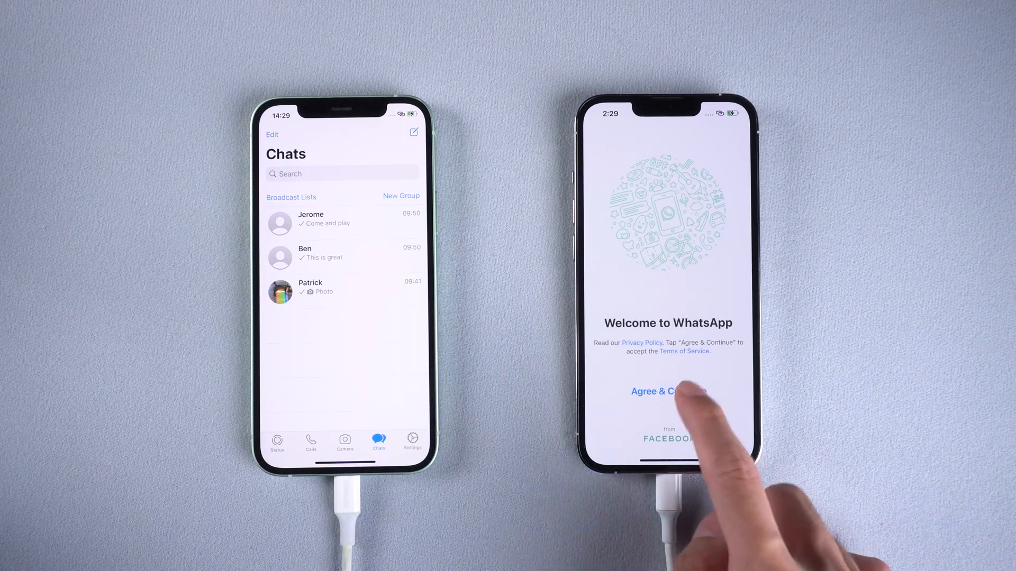
left_click(668, 391)
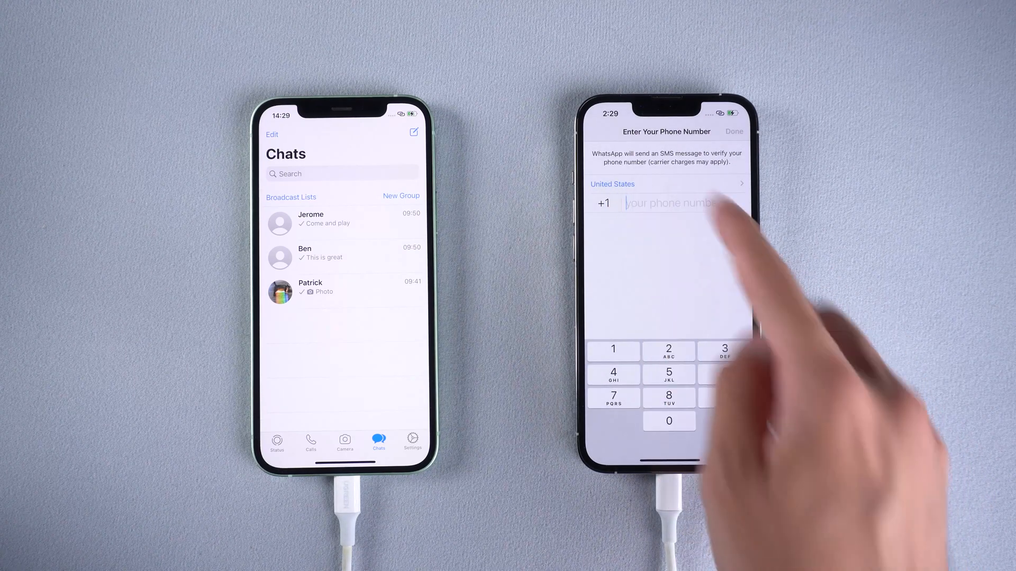
left_click(734, 132)
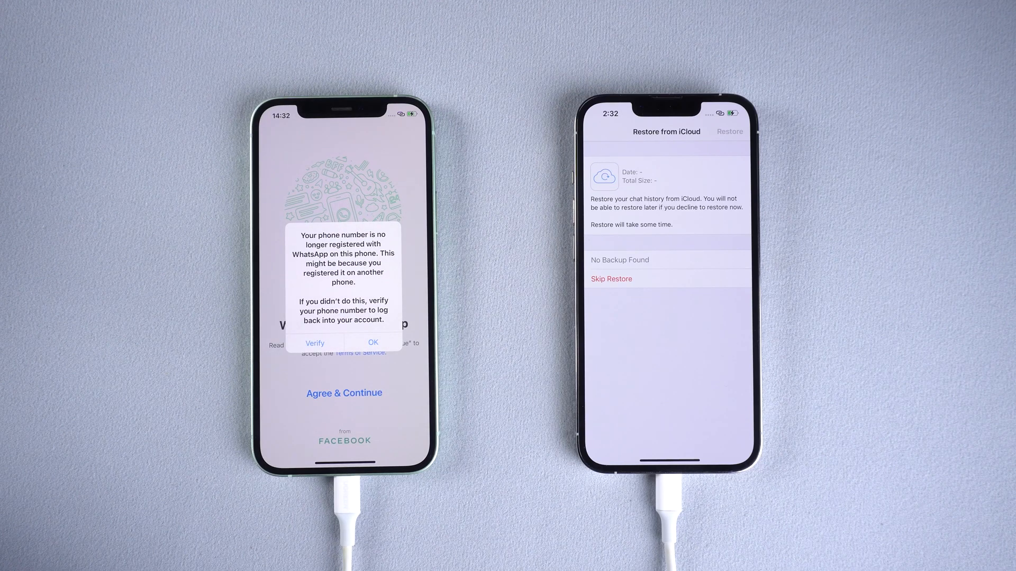
Dismiss the old phone's alert, skip iCloud restore, name the profile 'Ken', confirm login
left_click(372, 342)
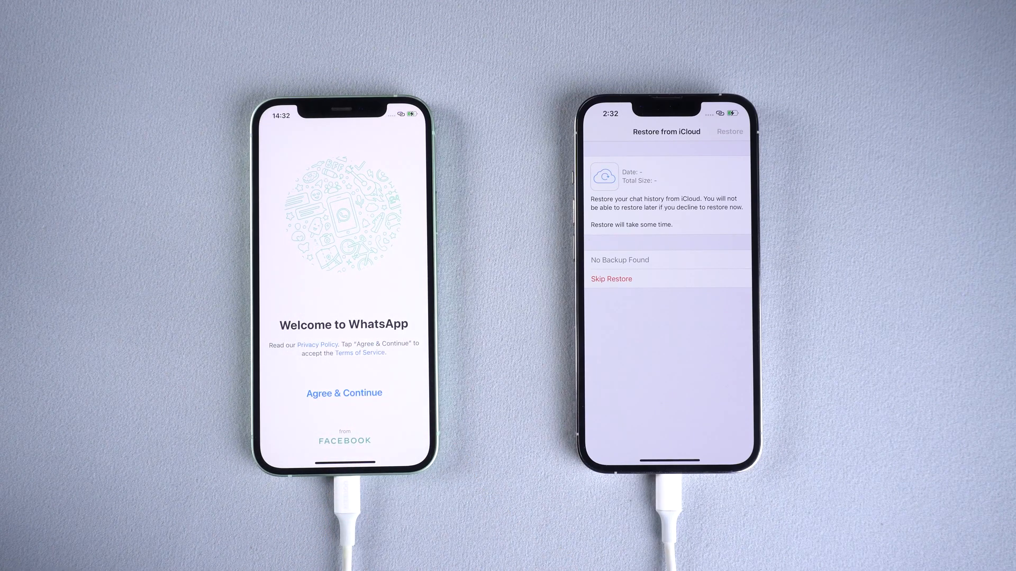
left_click(610, 279)
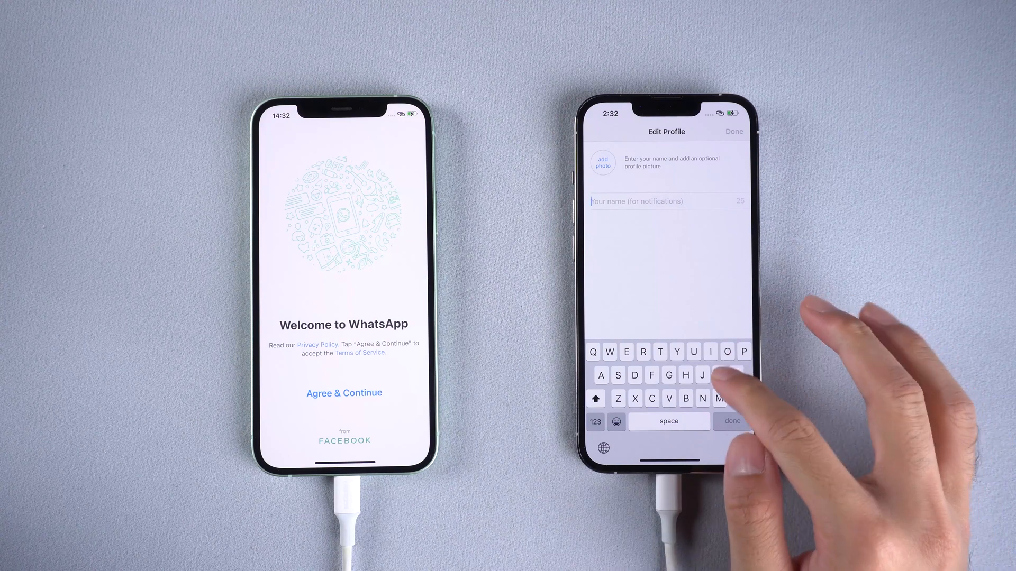
type("Ken")
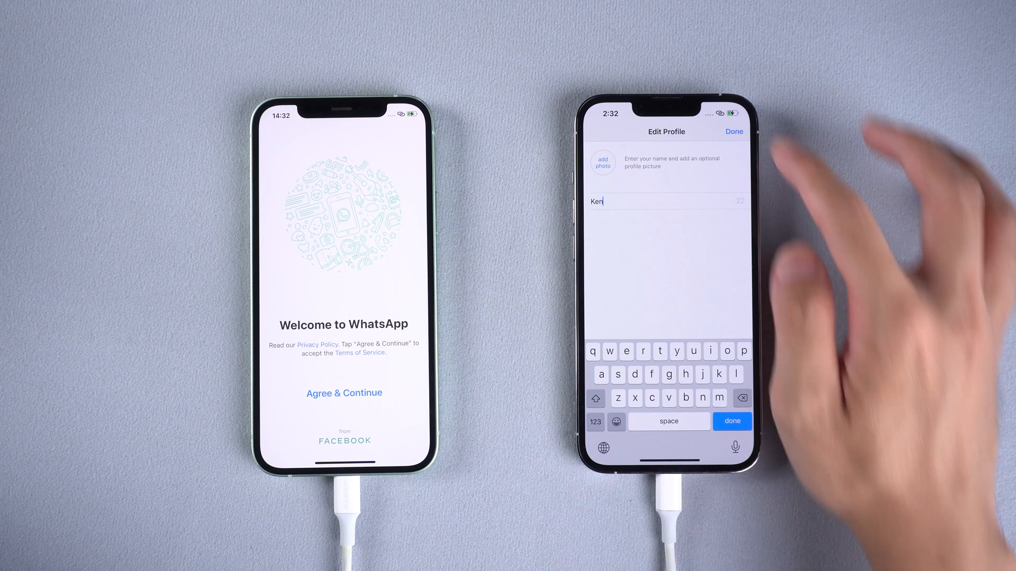
left_click(733, 132)
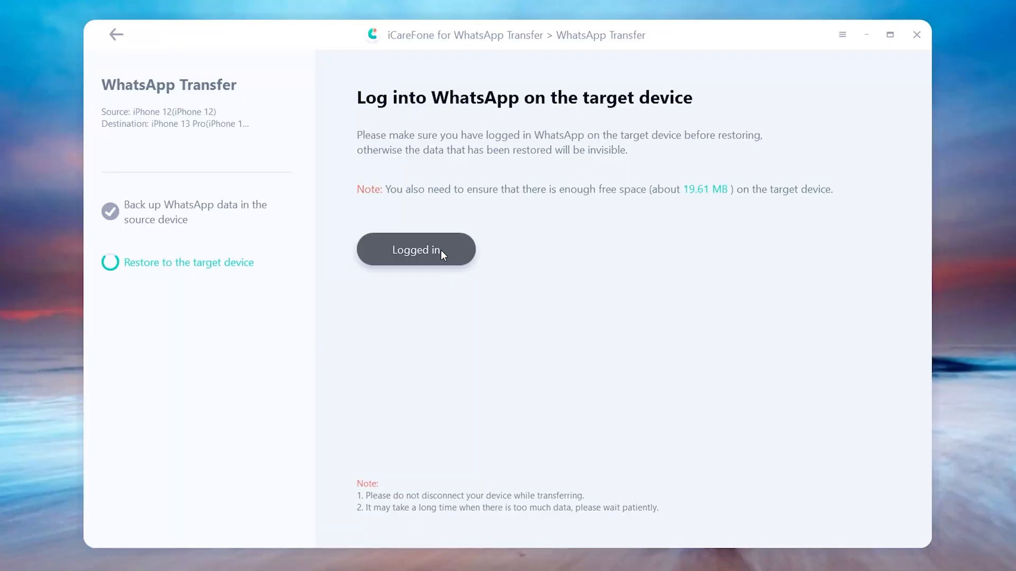
left_click(416, 250)
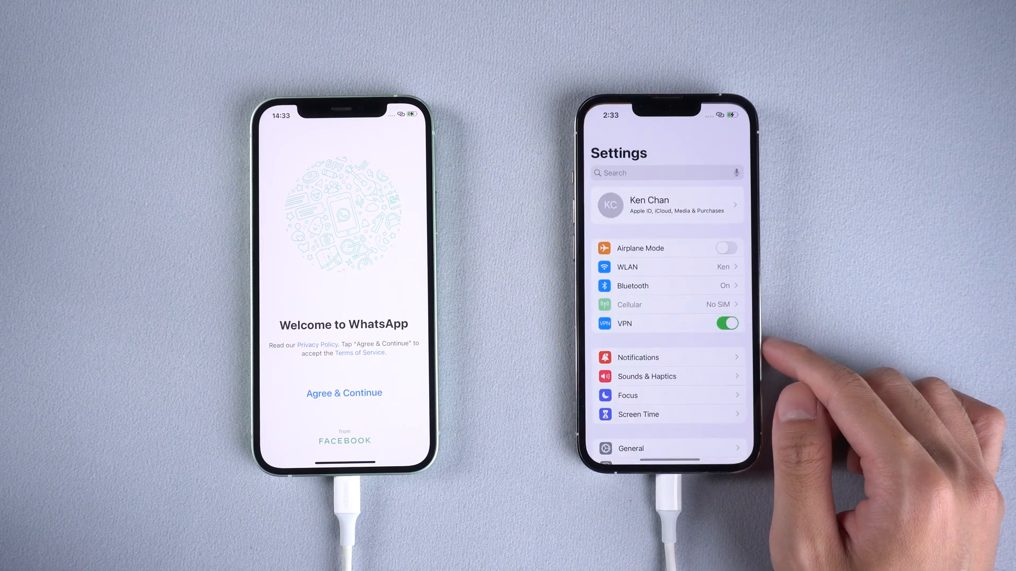
Go to Apple ID settings on the iPhone 13 Pro and turn off Find My iPhone
left_click(666, 205)
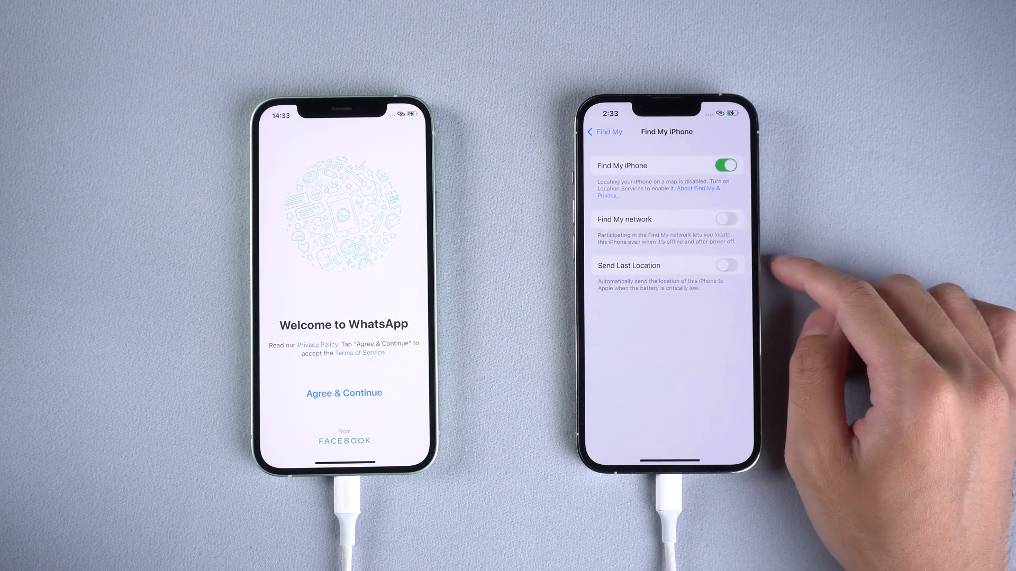
left_click(725, 165)
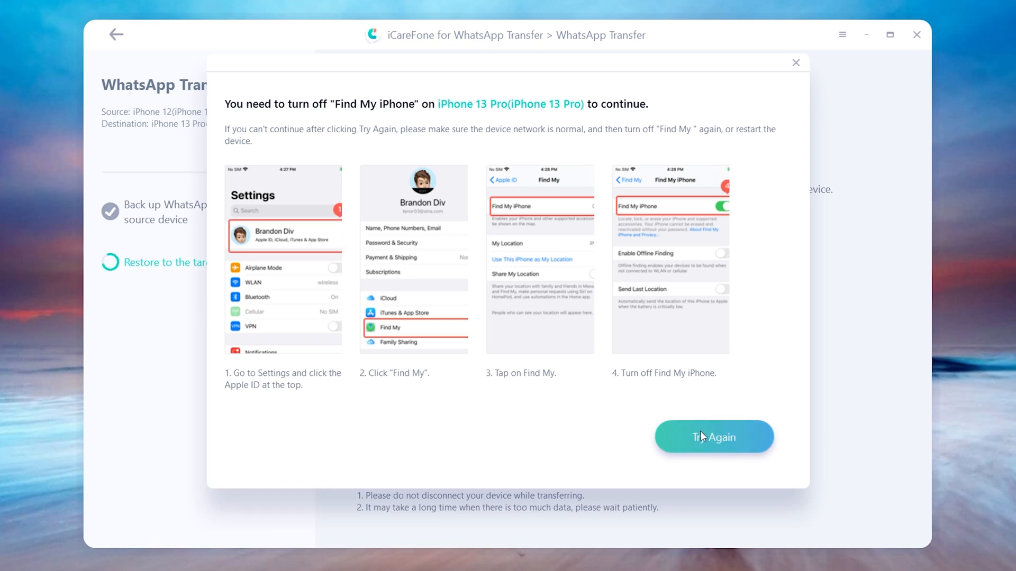
Choose Try Again in the Find My iPhone warning to retry the restore
left_click(713, 436)
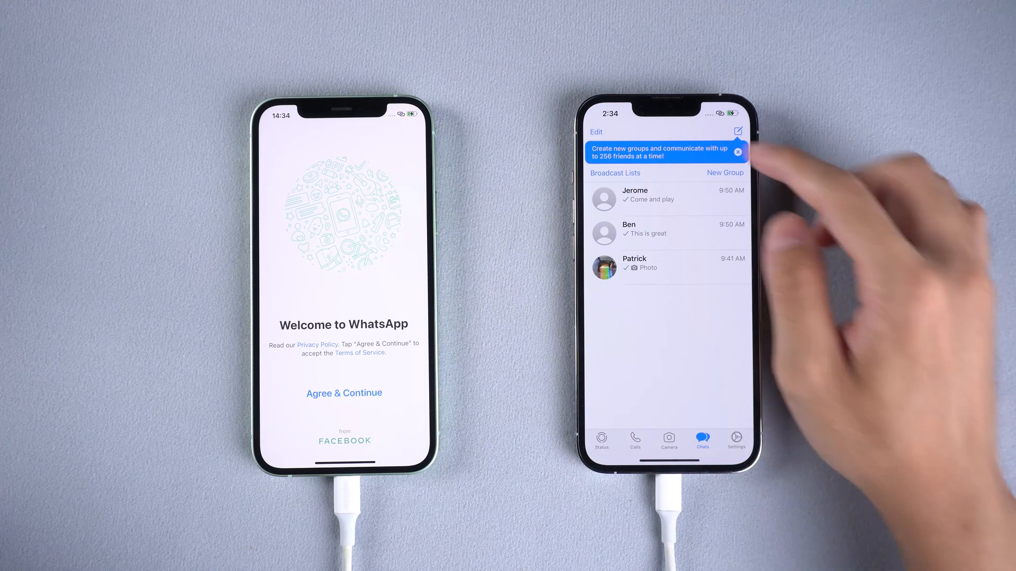
Close the blue new-groups banner above the transferred chats in the Chats tab
left_click(737, 152)
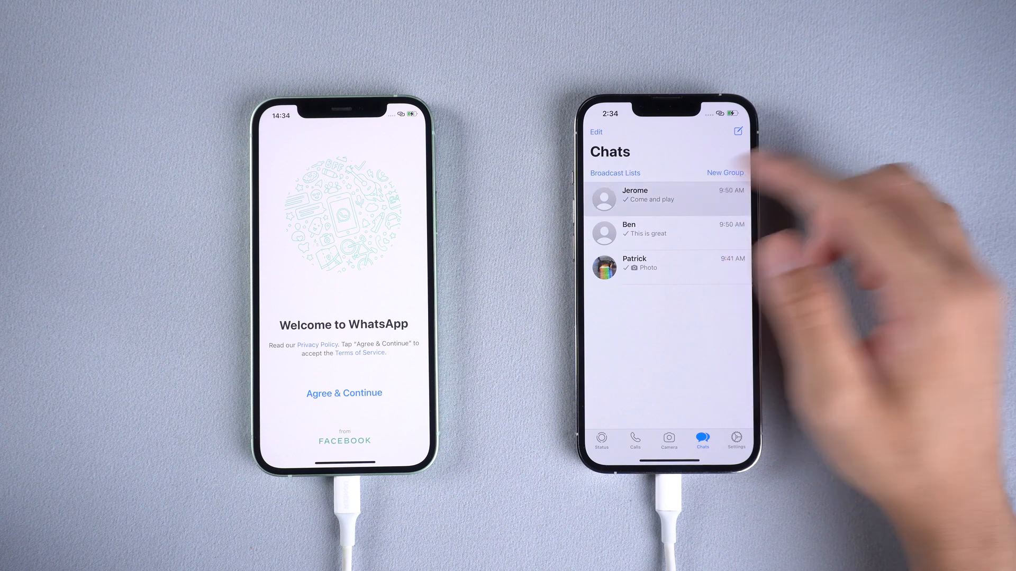